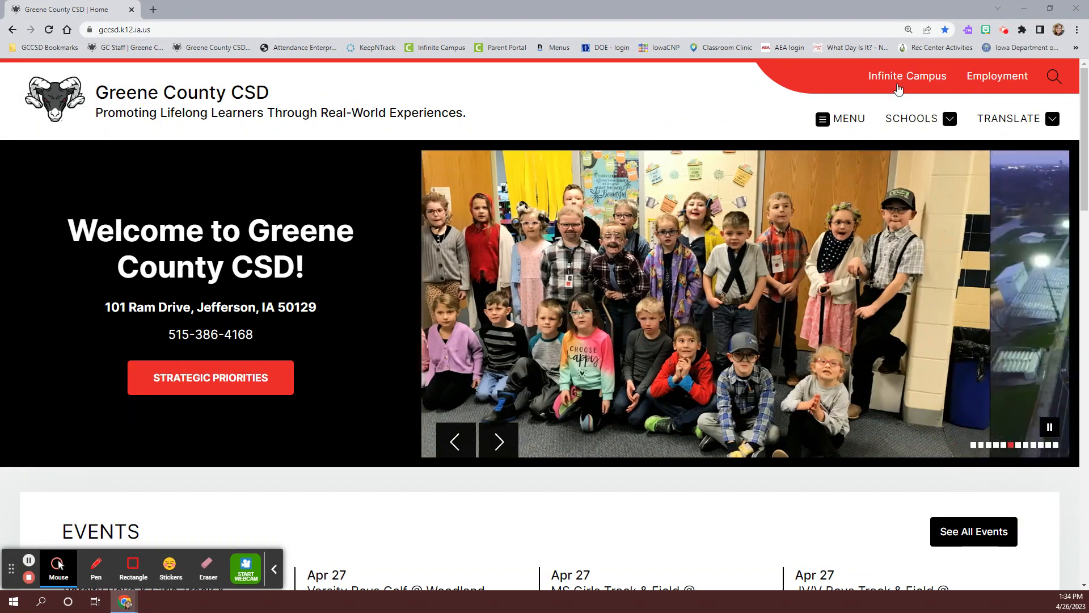
# Reach the Infinite Campus portal, choose Campus Parent and log in with saved credentials.
pyautogui.click(906, 75)
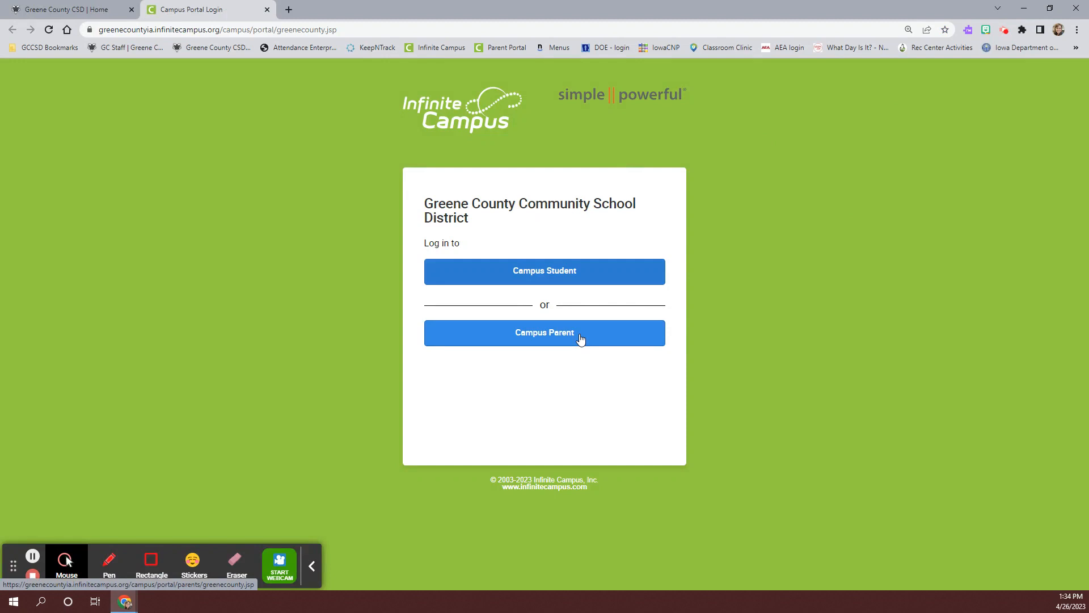
pyautogui.click(544, 332)
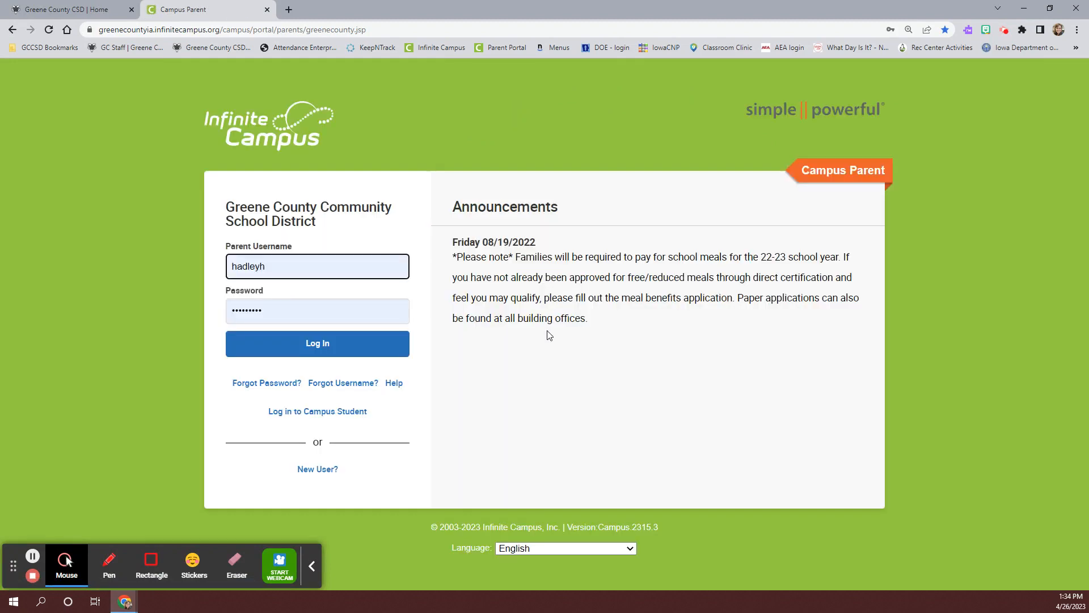
pyautogui.click(316, 343)
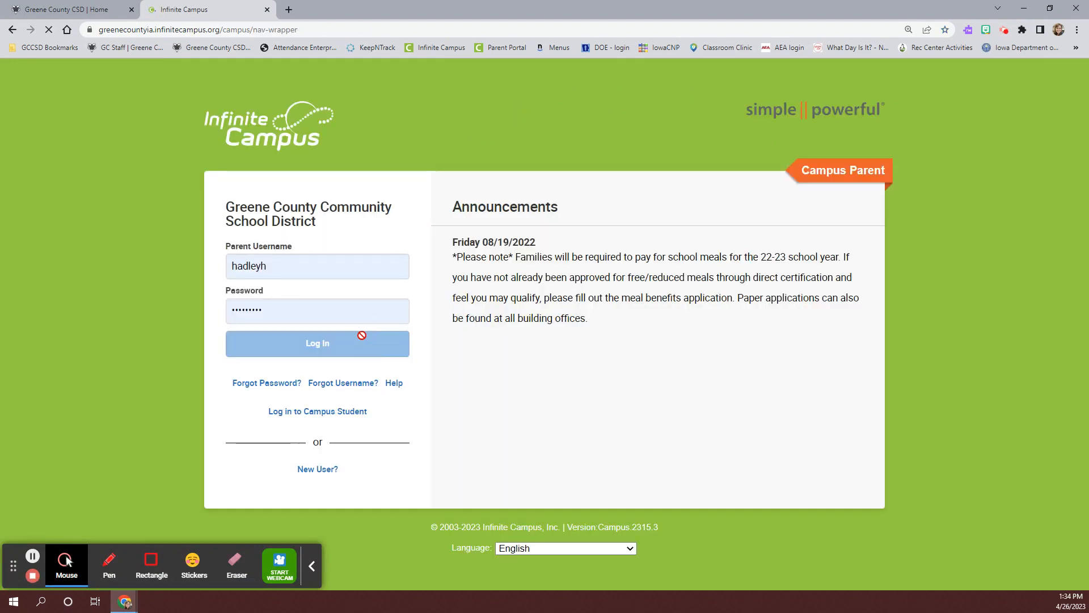
pyautogui.click(316, 342)
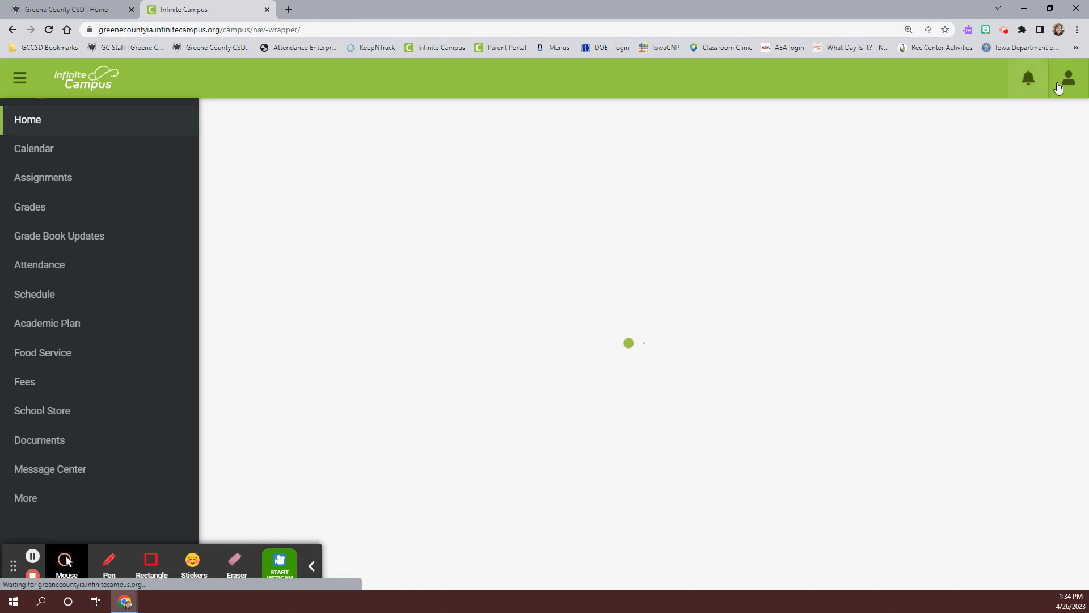
# Go to the parent account's Settings from the user menu, showing Notification Settings.
pyautogui.click(1068, 77)
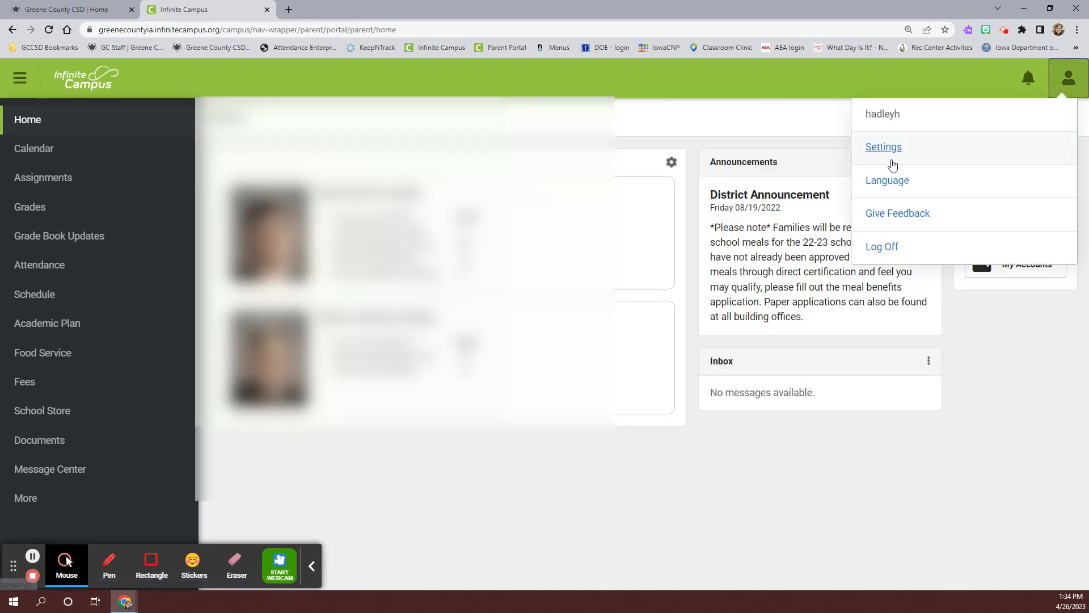
pyautogui.click(882, 146)
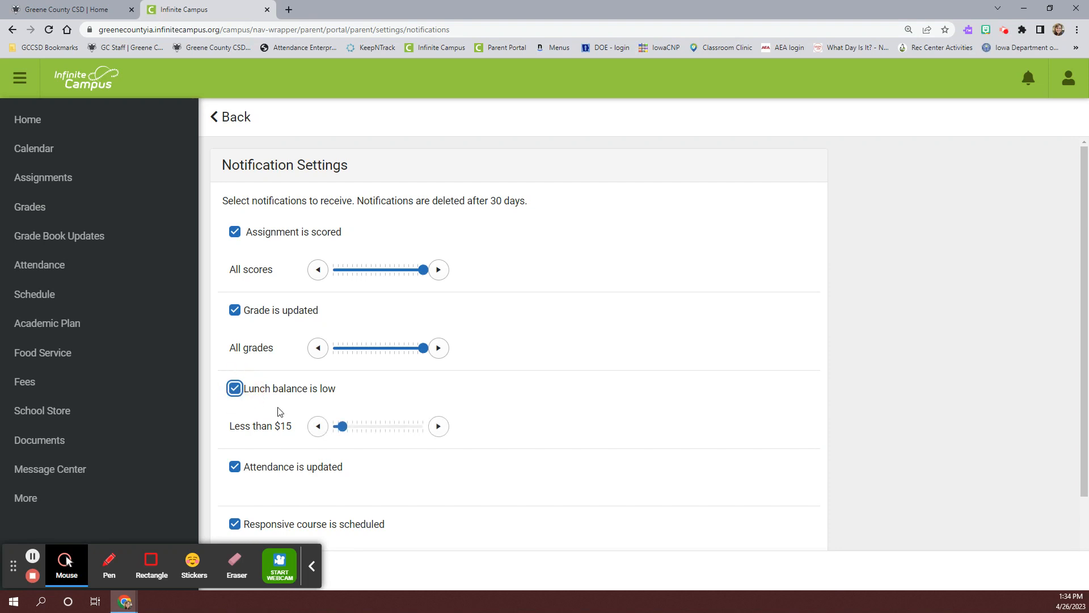
pyautogui.moveTo(362, 466)
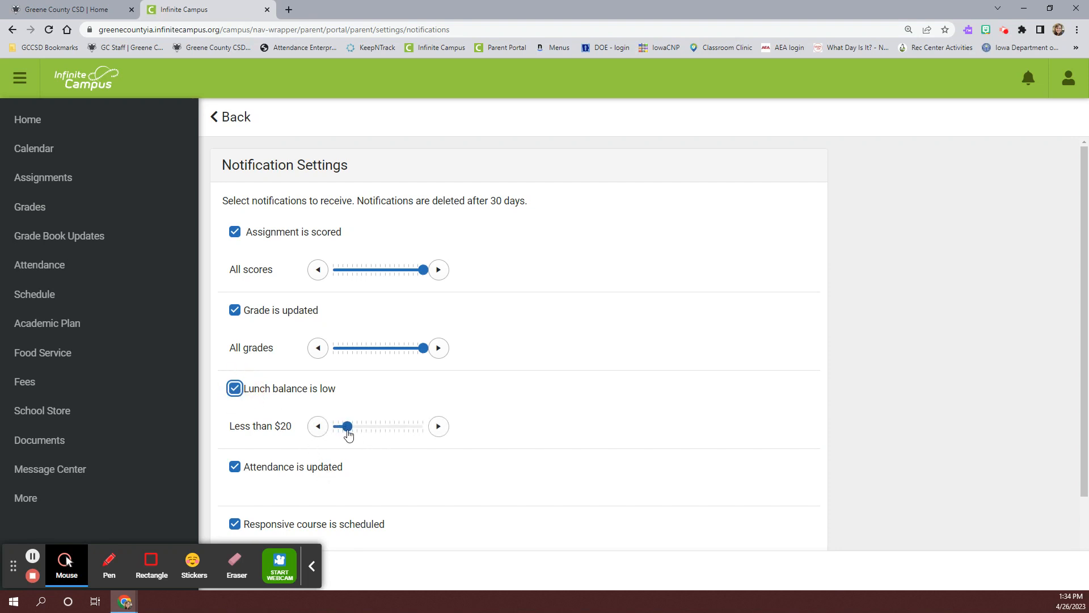
# Adjust the low lunch balance threshold slider back to Less than $15 and save the settings.
pyautogui.moveTo(347, 426); pyautogui.dragTo(360, 426)
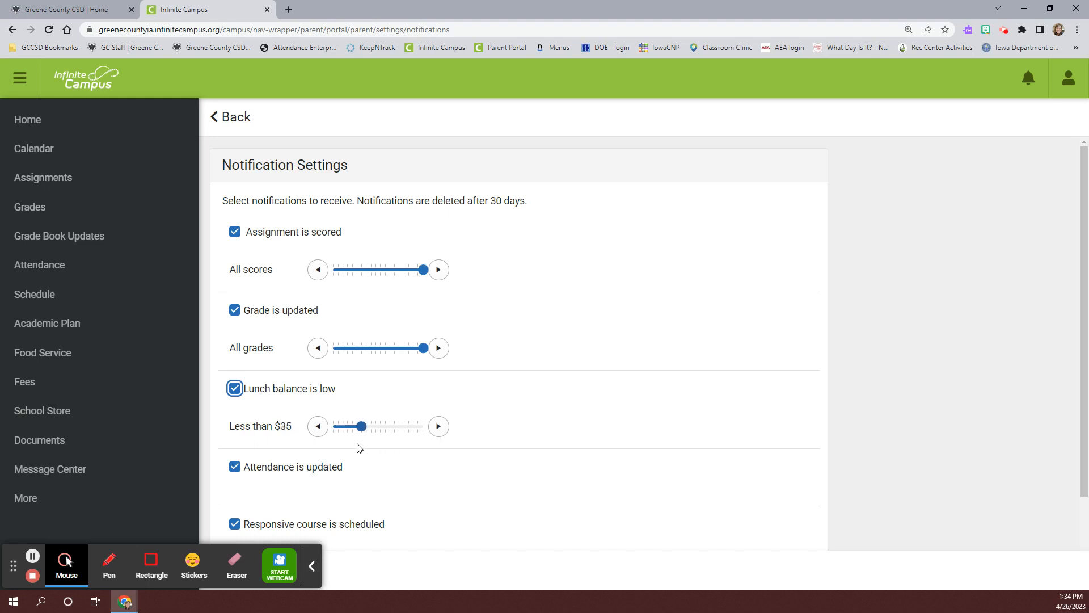
pyautogui.moveTo(360, 426); pyautogui.dragTo(340, 426)
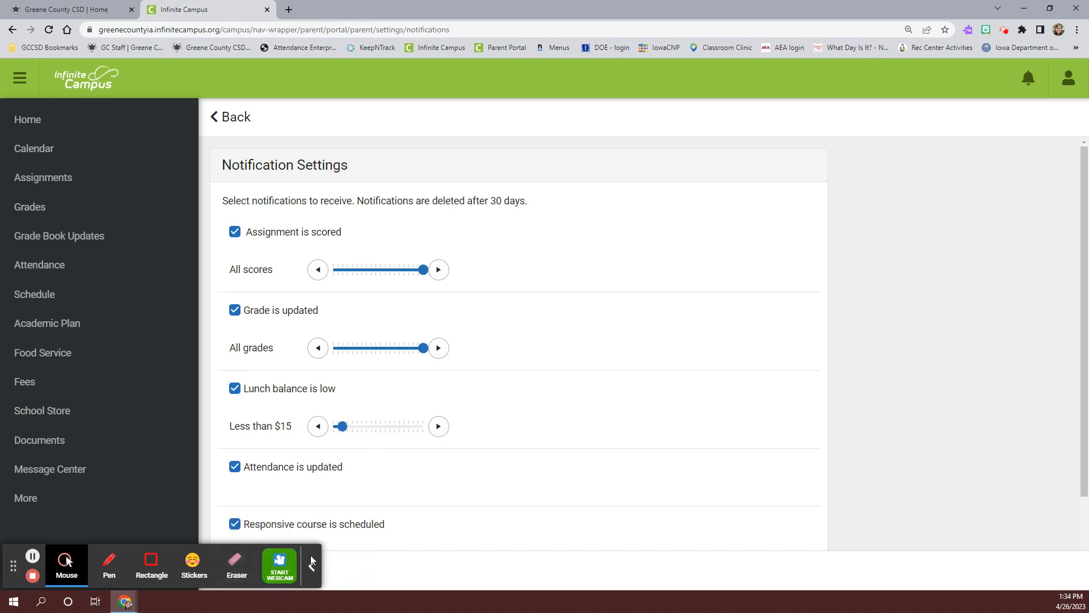
pyautogui.click(230, 570)
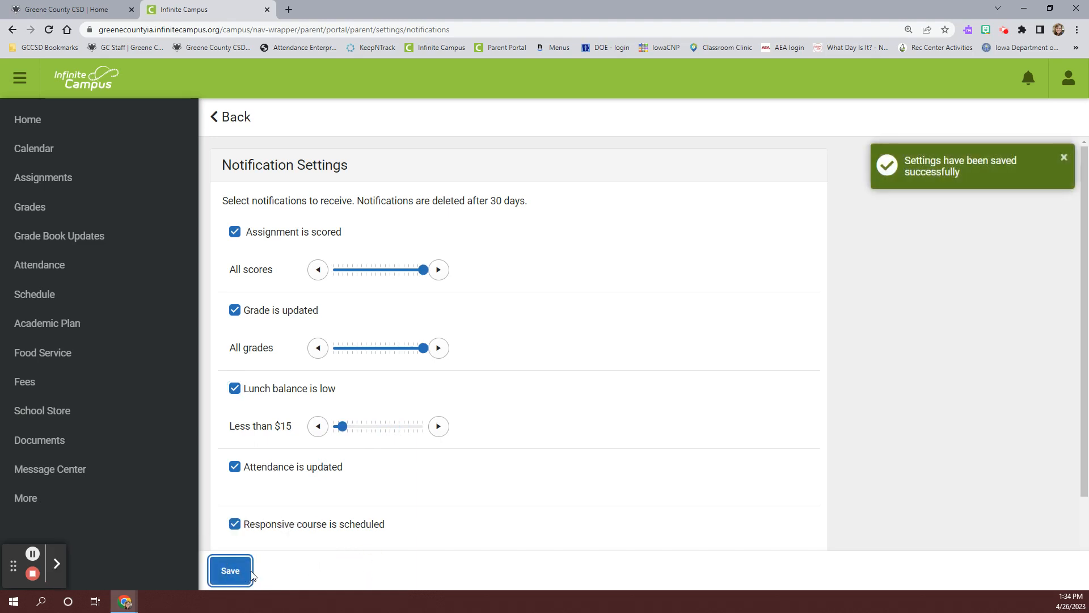
pyautogui.click(230, 570)
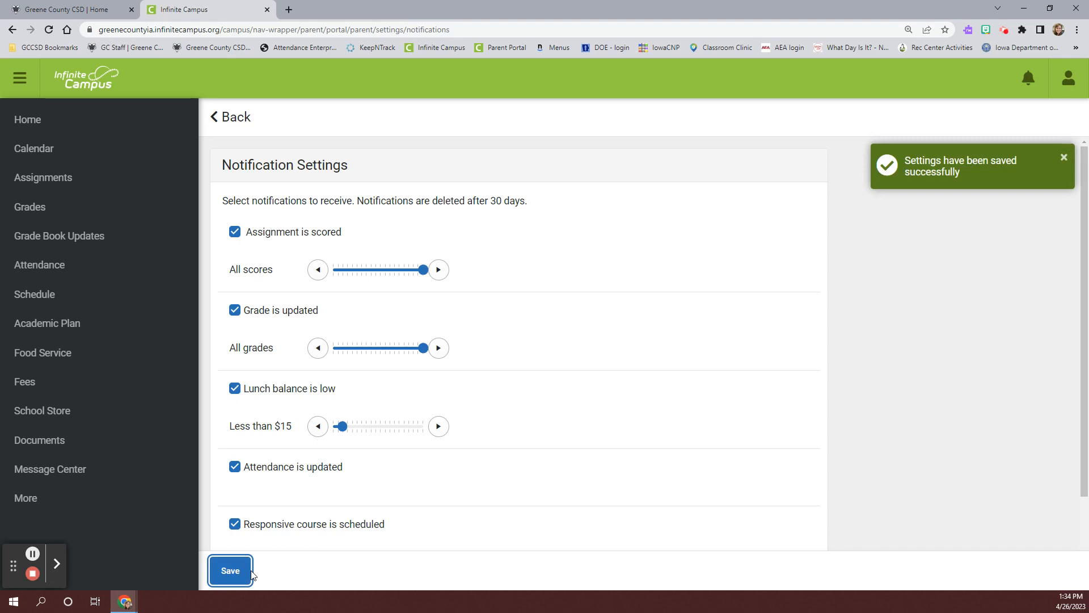